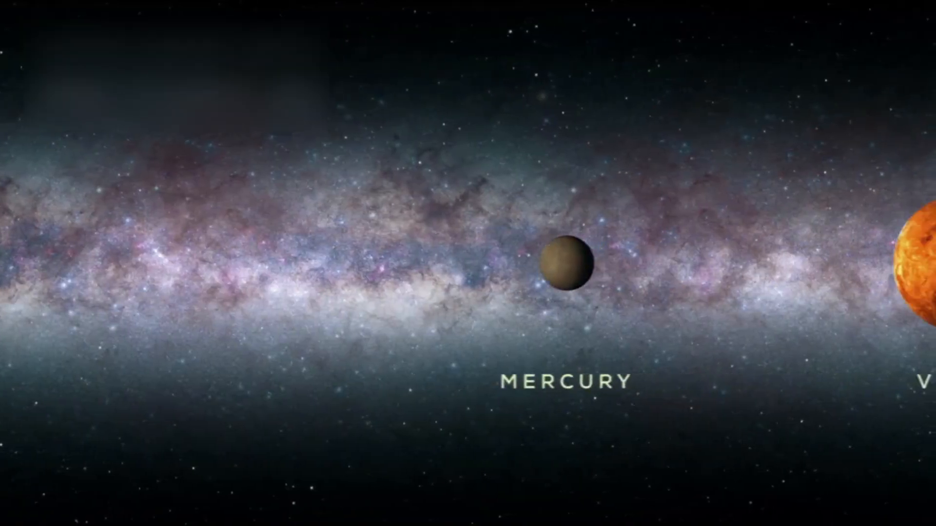
{"action": "scroll", "scroll_direction": "right", "scroll_amount": 3}
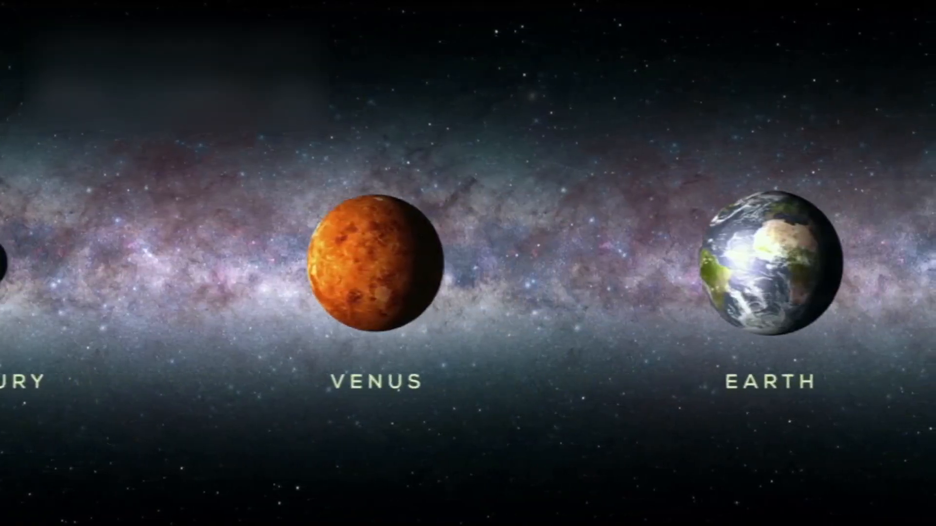